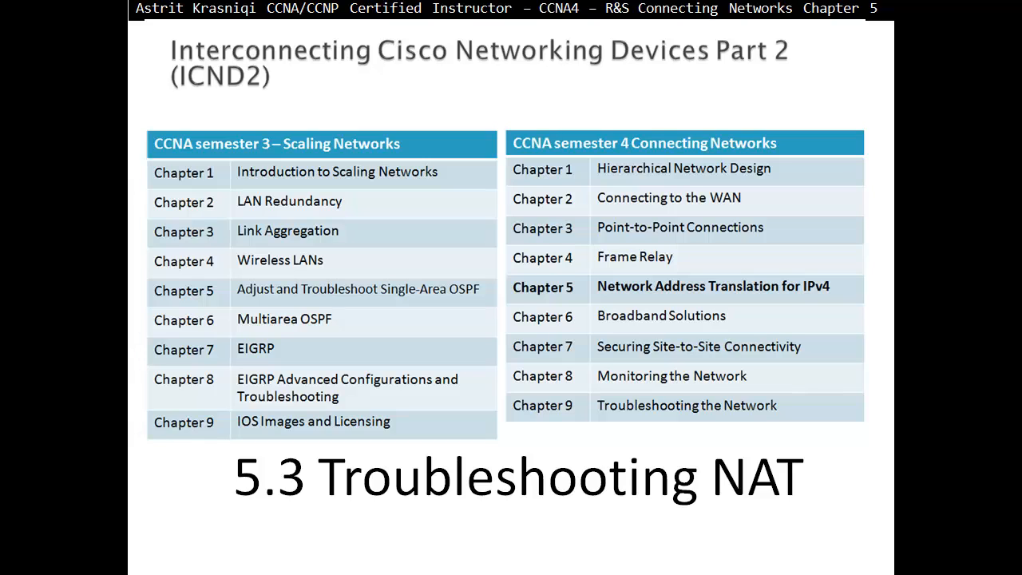
mouse_move(493, 544)
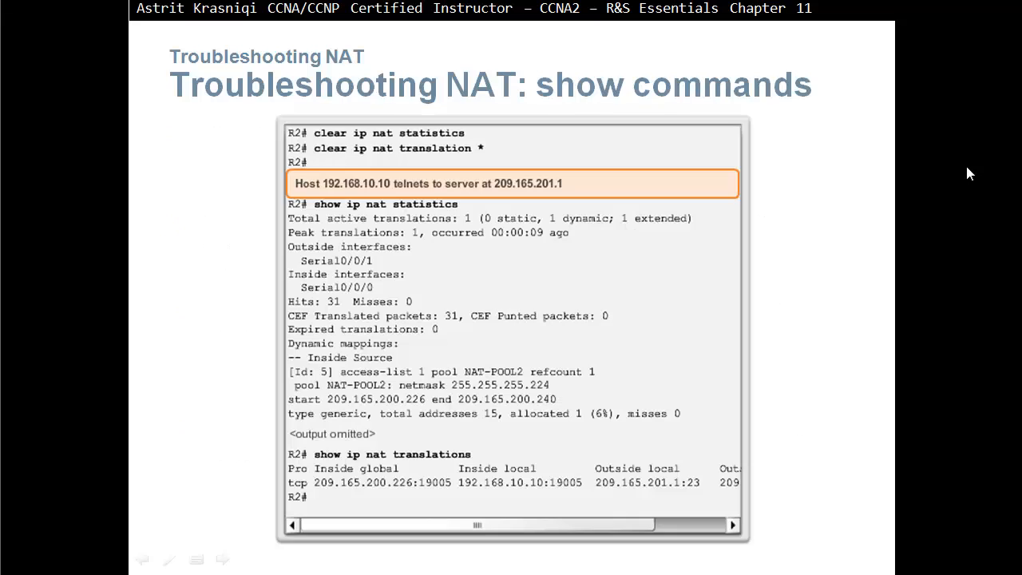
mouse_move(600, 97)
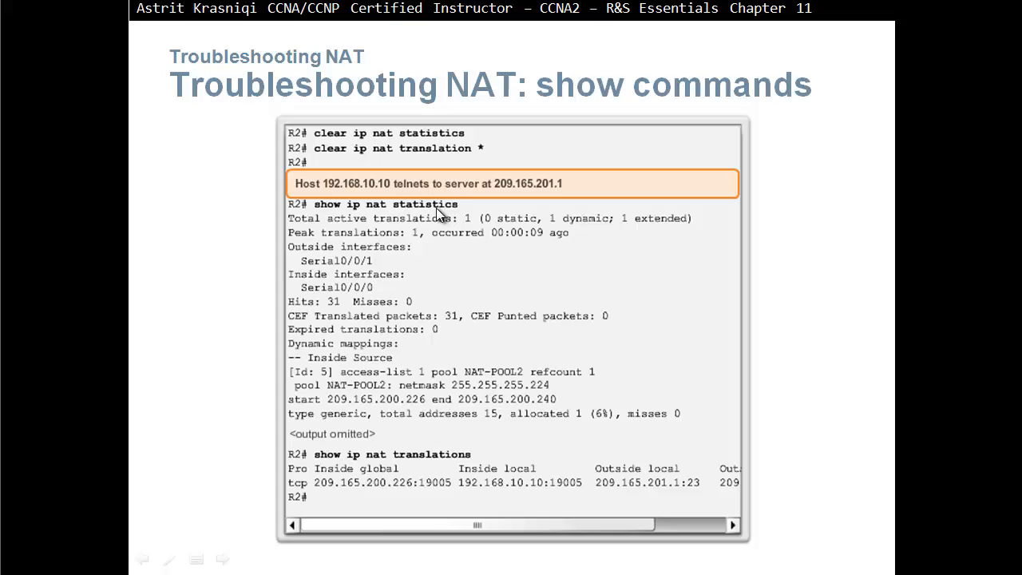
mouse_move(585, 232)
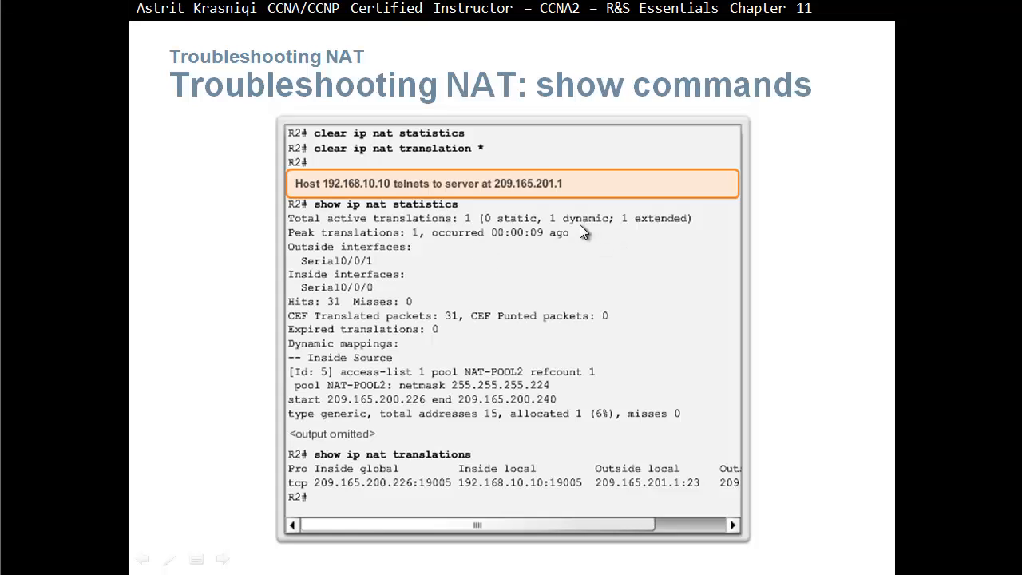
mouse_move(326, 306)
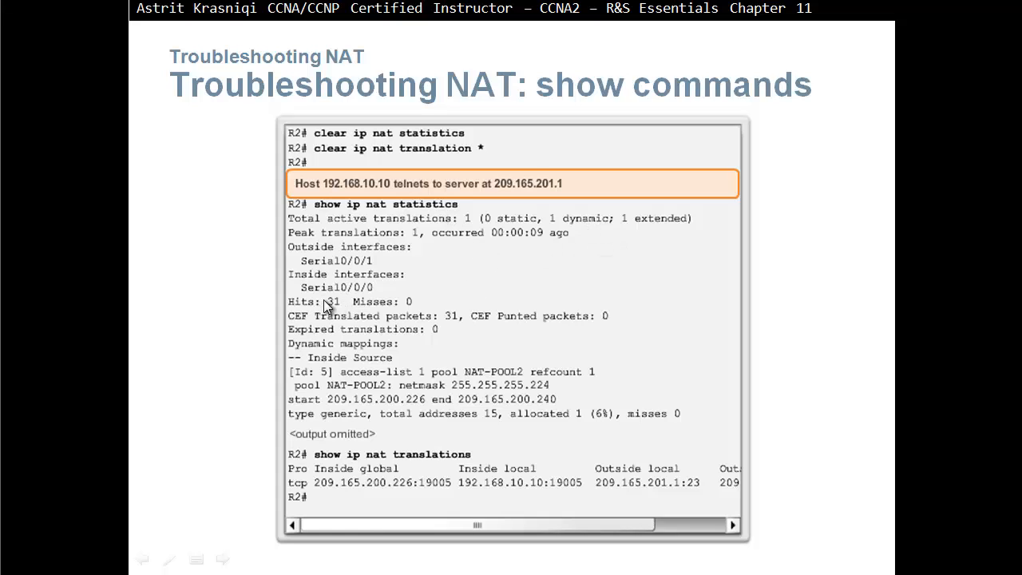
mouse_move(465, 365)
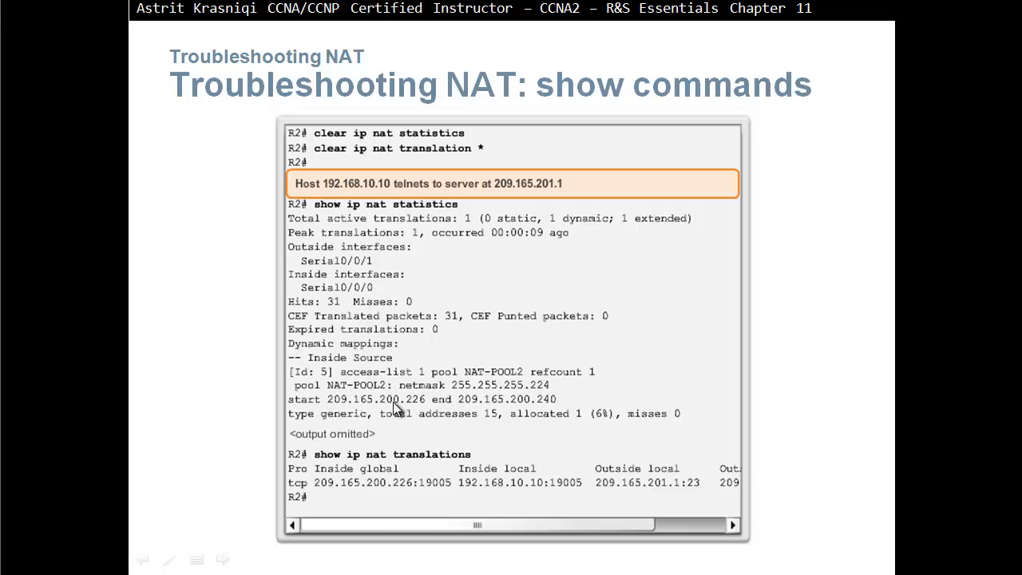
mouse_move(355, 484)
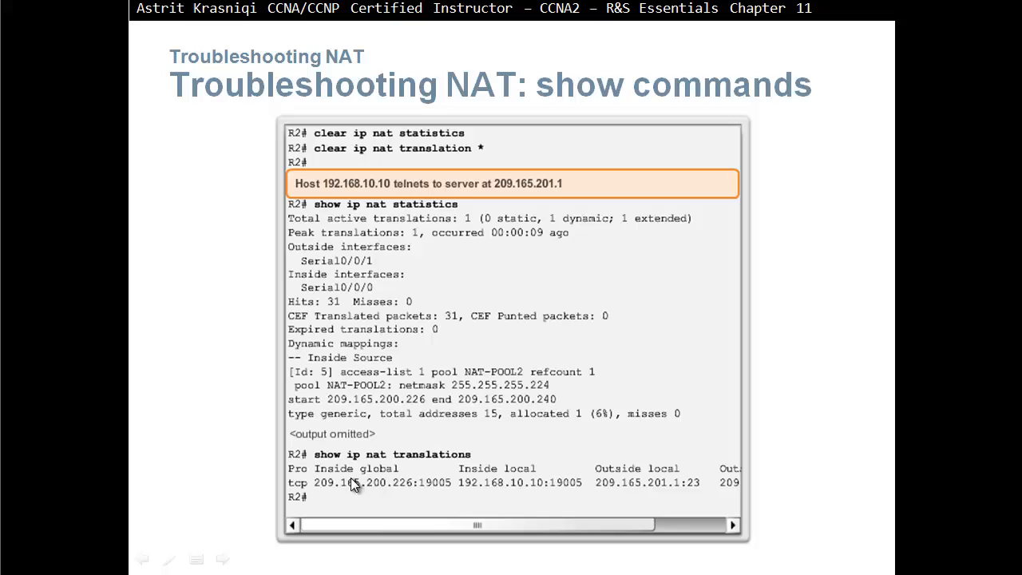
mouse_move(477, 495)
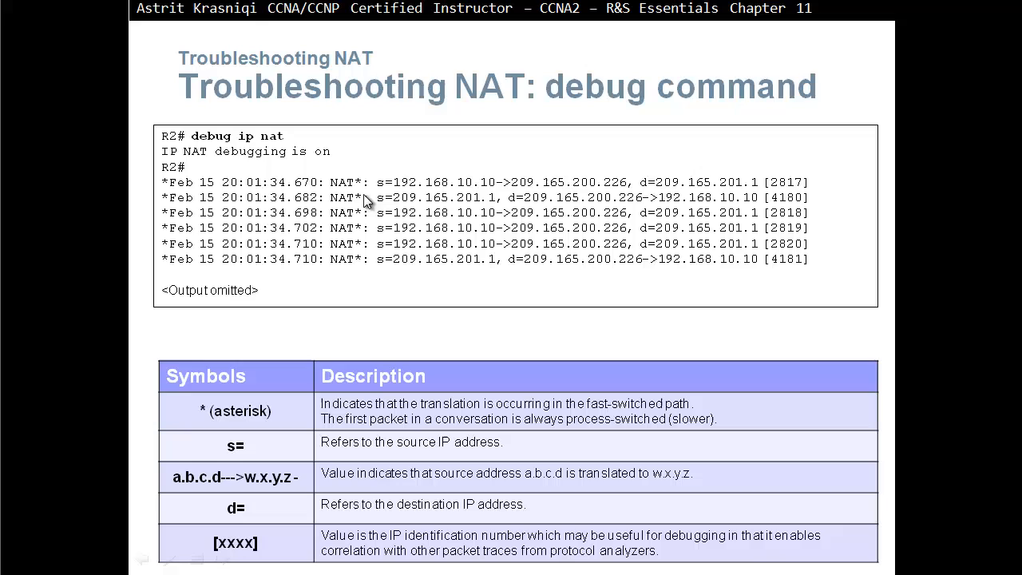
mouse_move(623, 528)
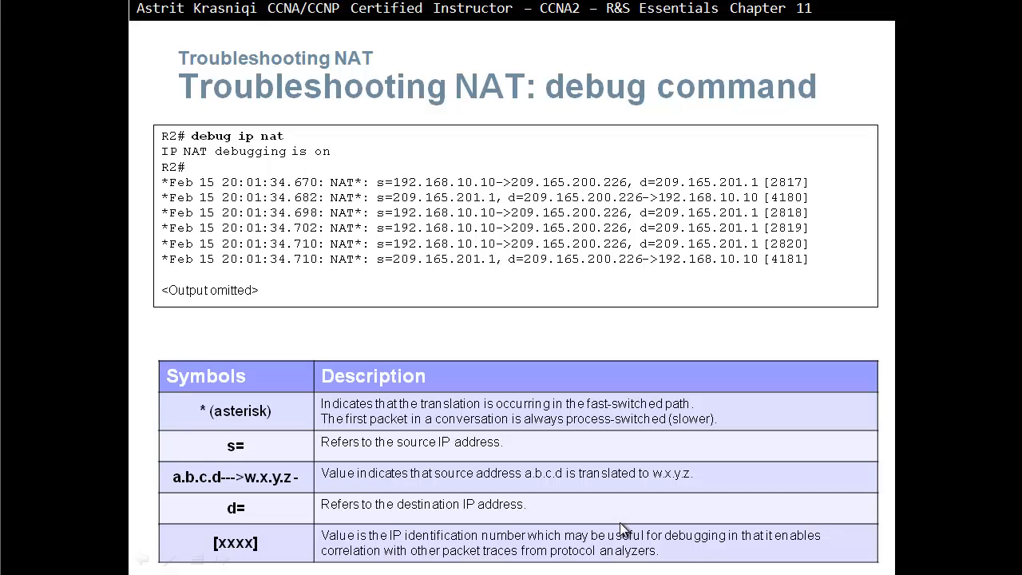
mouse_move(623, 531)
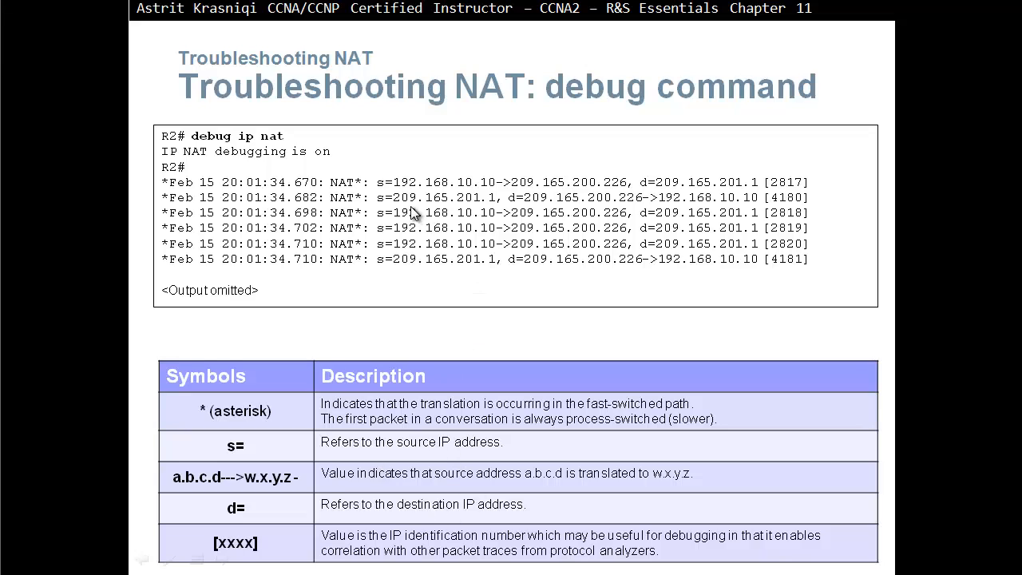
mouse_move(182, 485)
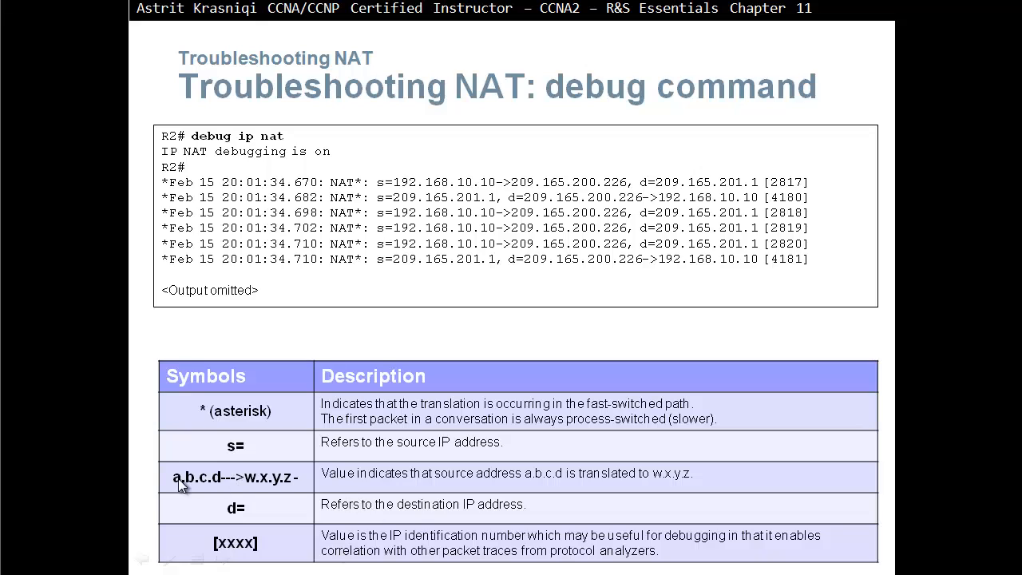
mouse_move(606, 491)
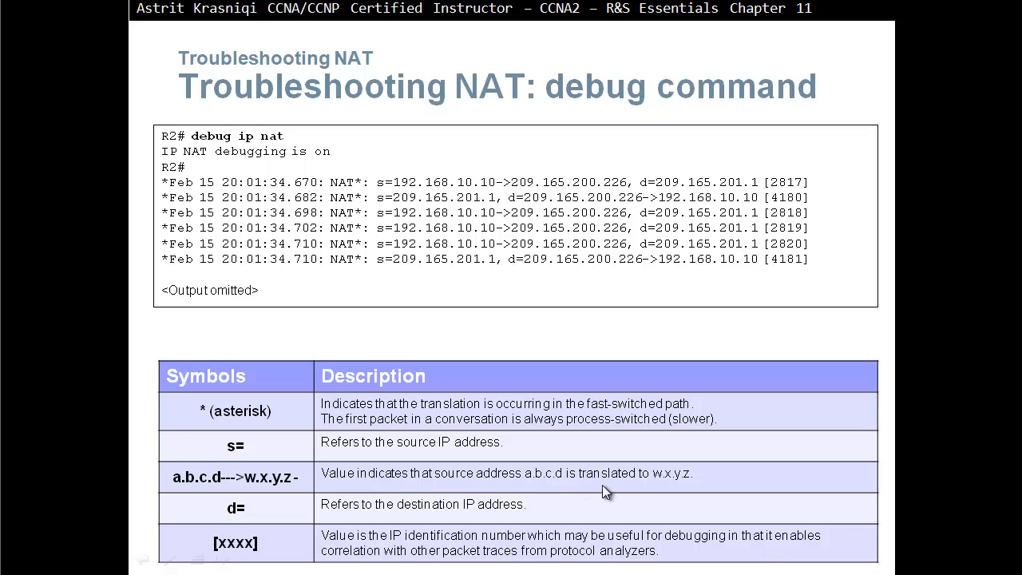
mouse_move(687, 491)
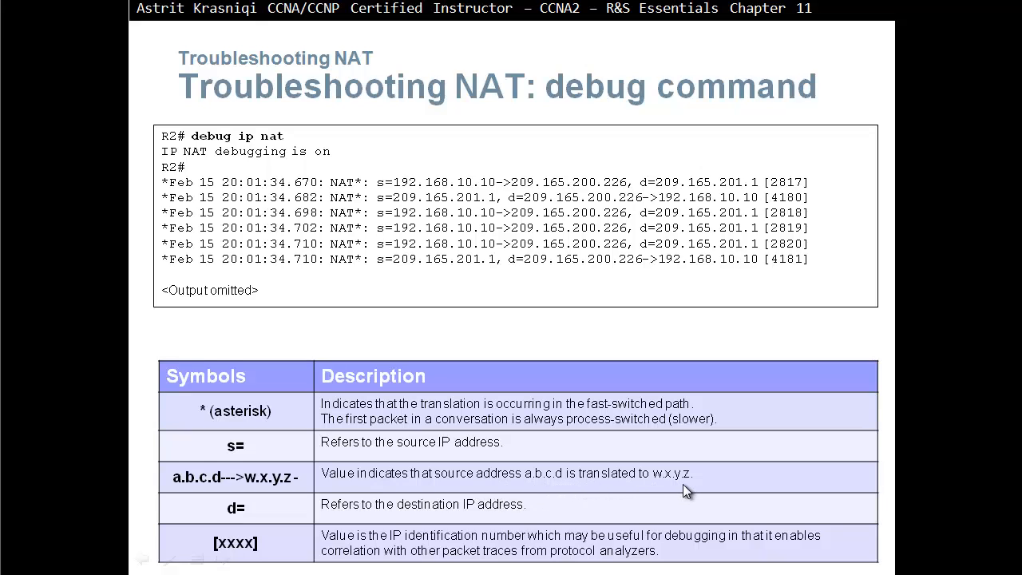
mouse_move(495, 206)
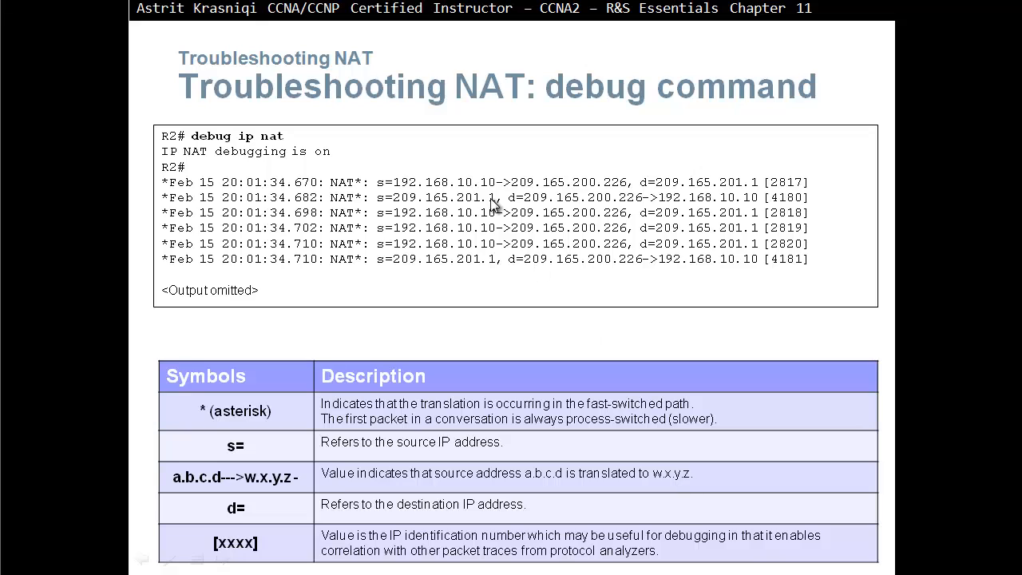
mouse_move(491, 203)
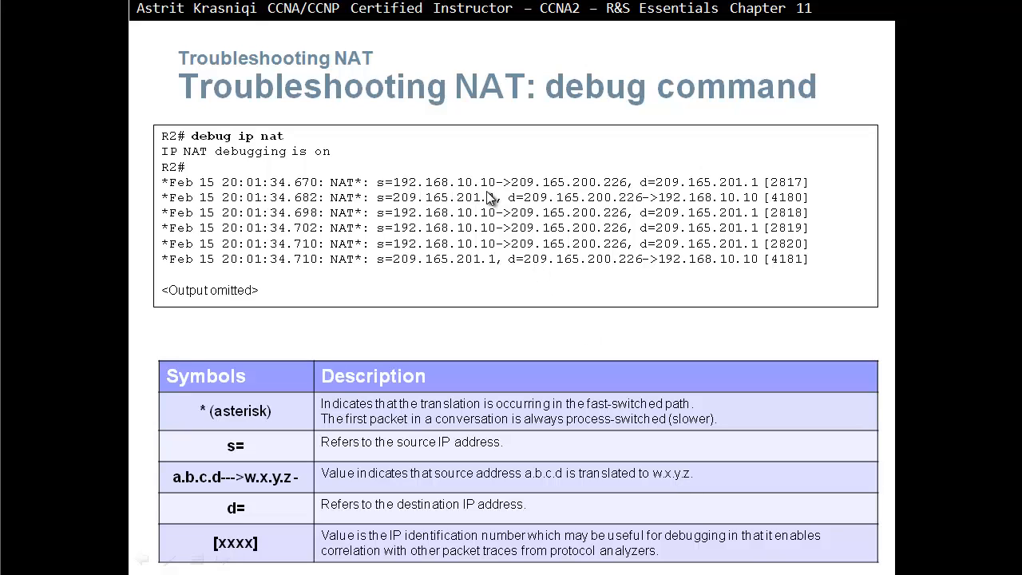
mouse_move(519, 194)
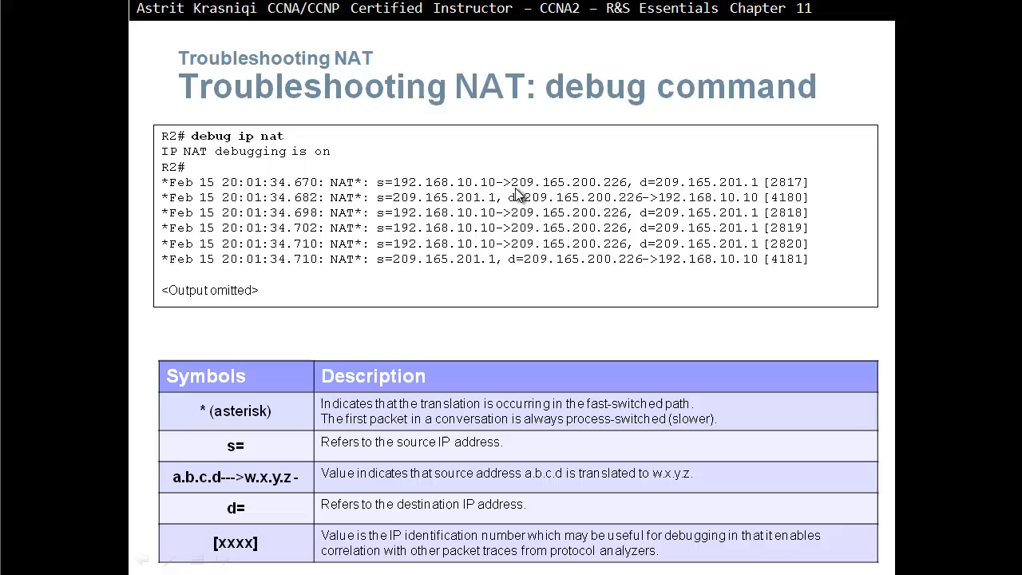
mouse_move(626, 195)
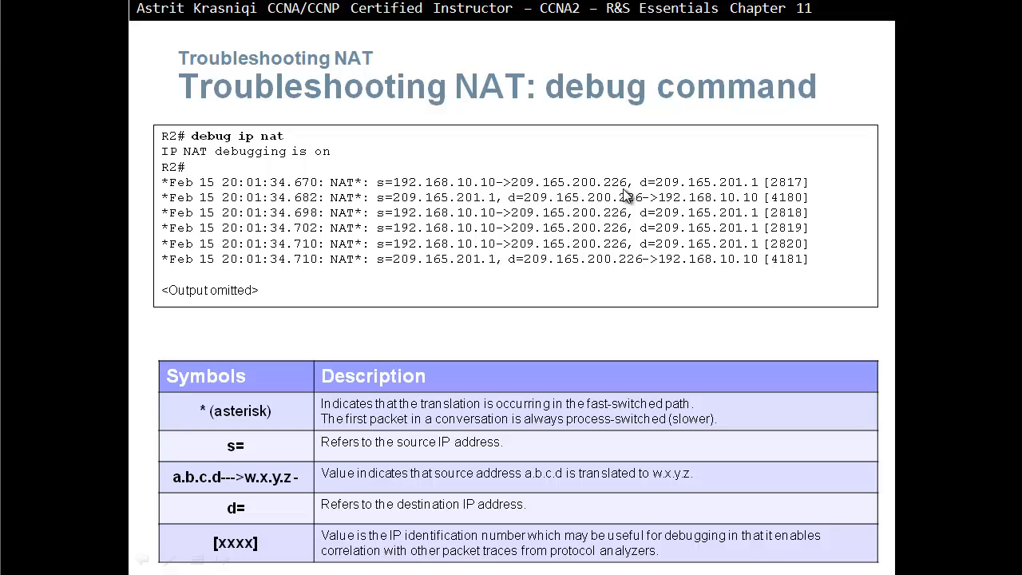
mouse_move(619, 264)
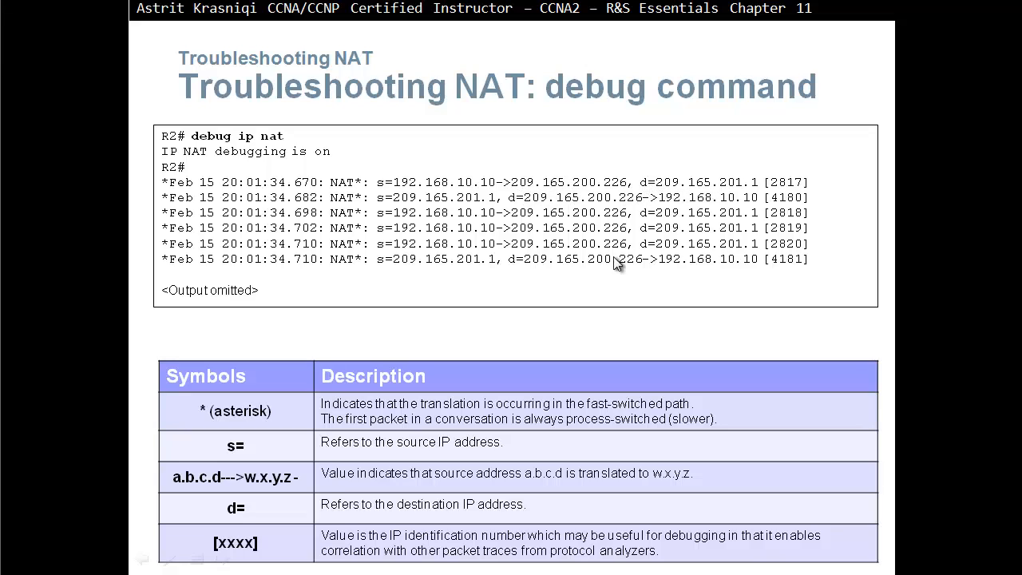
mouse_move(773, 323)
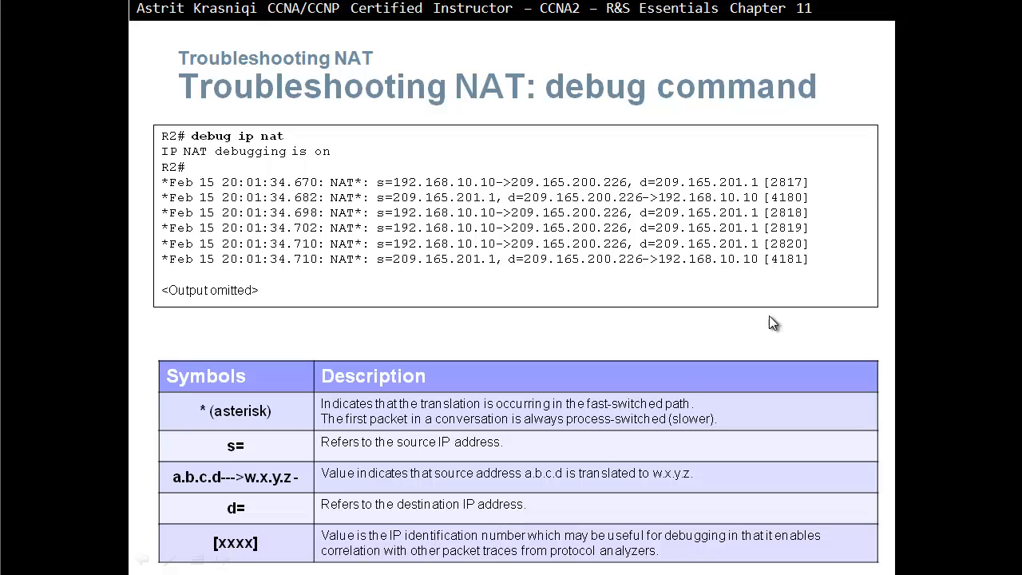
mouse_move(725, 306)
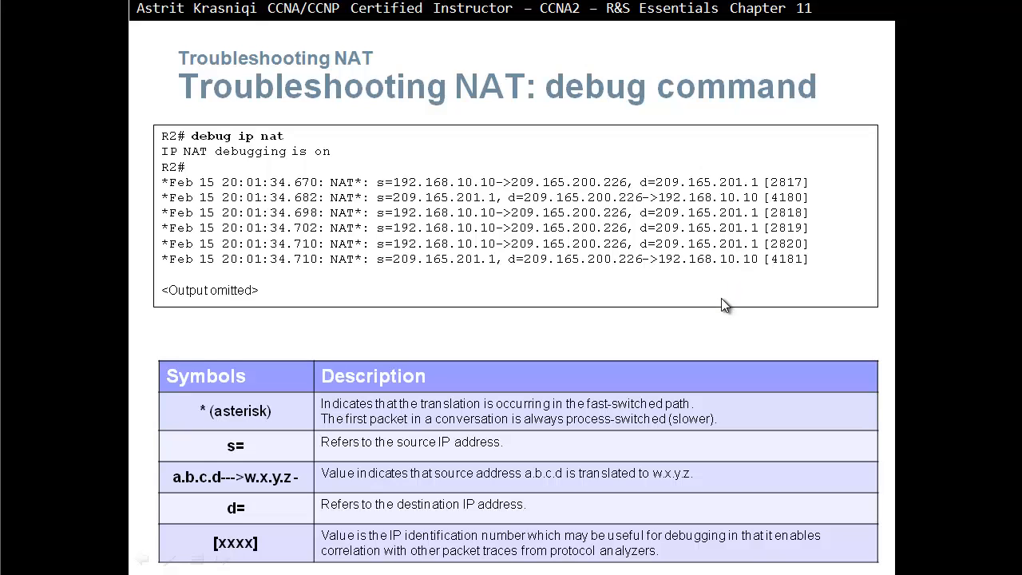
mouse_move(637, 449)
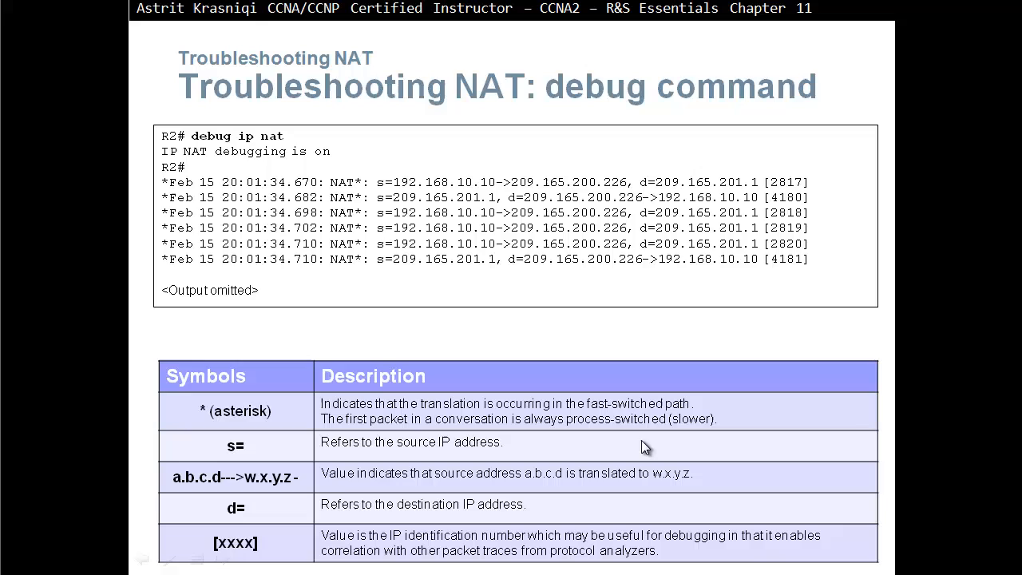
mouse_move(387, 192)
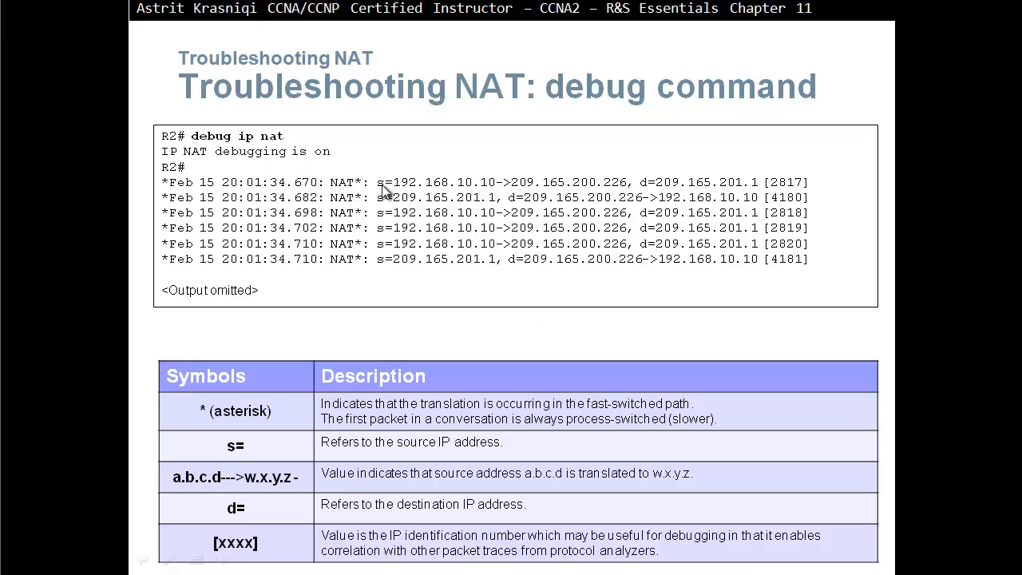
mouse_move(757, 201)
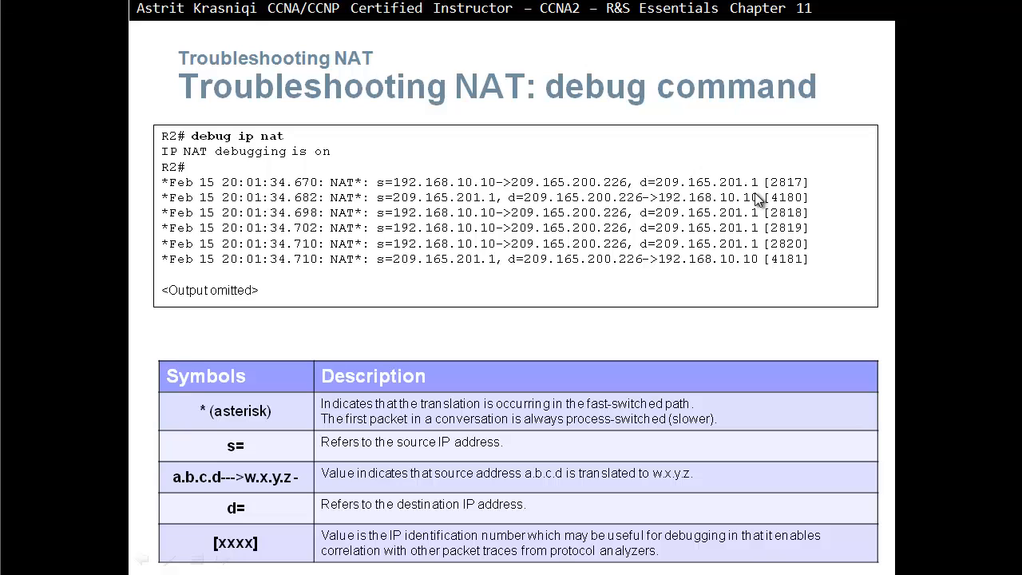
mouse_move(395, 209)
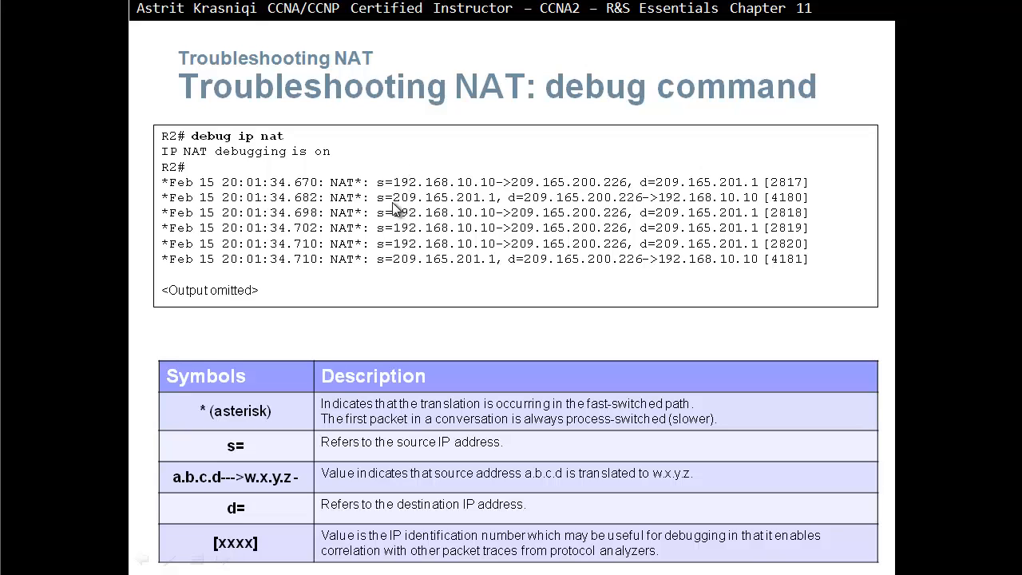
mouse_move(538, 200)
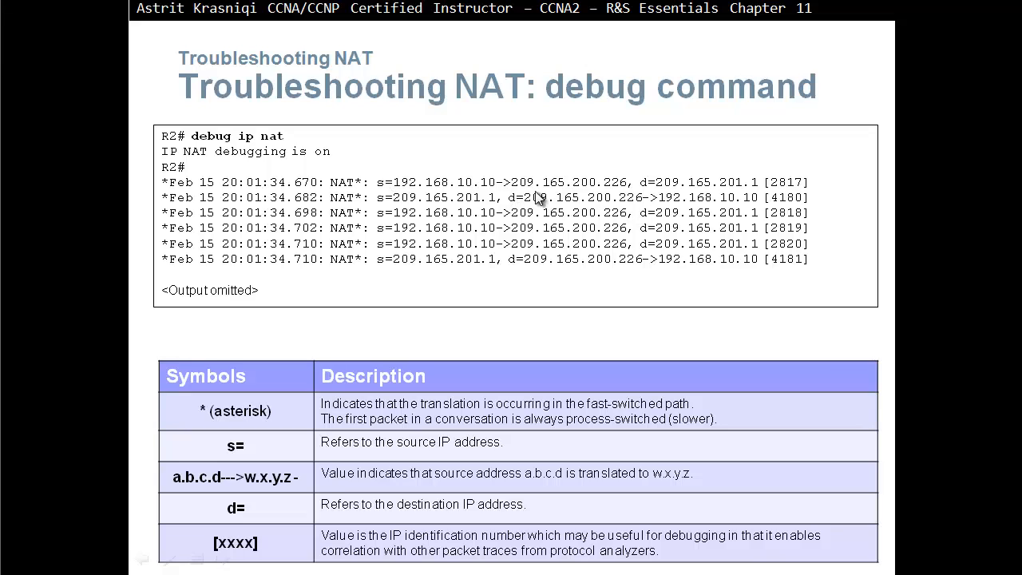
mouse_move(527, 206)
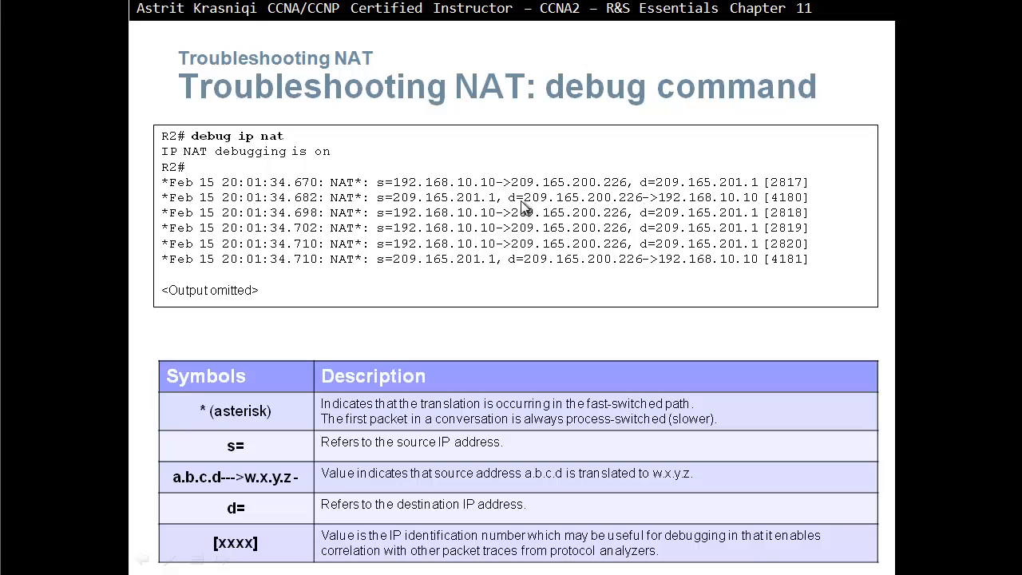
mouse_move(643, 206)
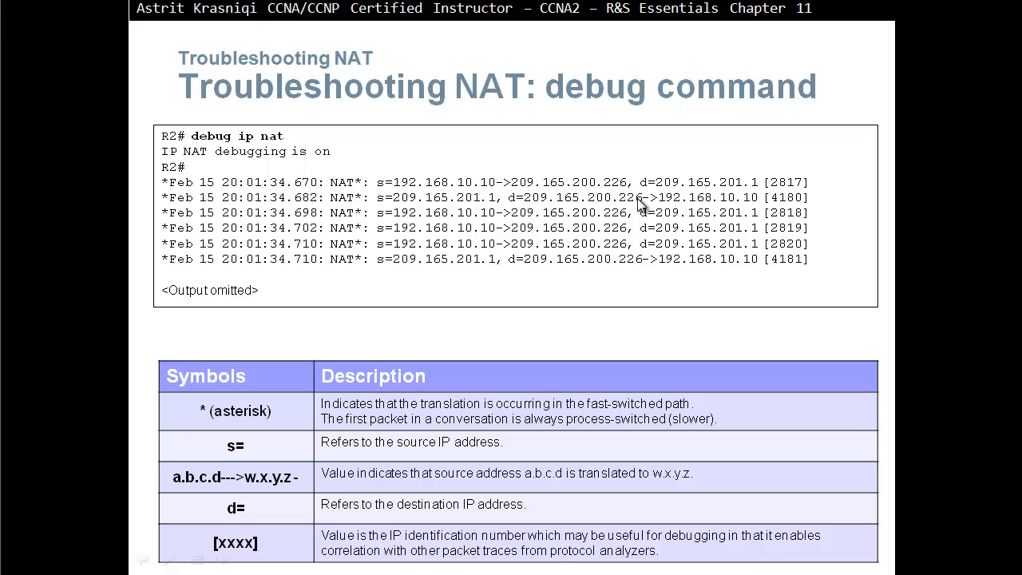
mouse_move(675, 206)
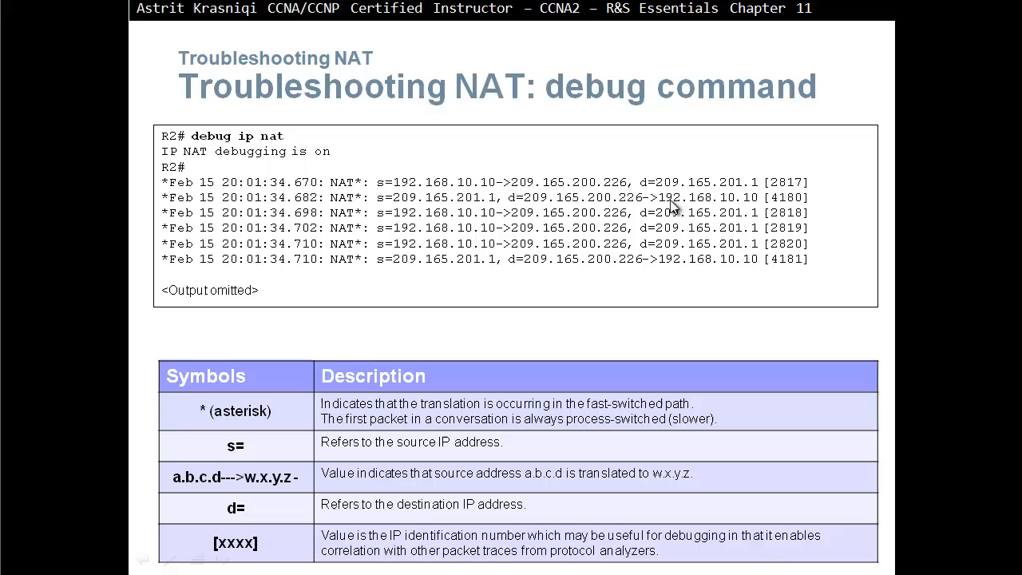